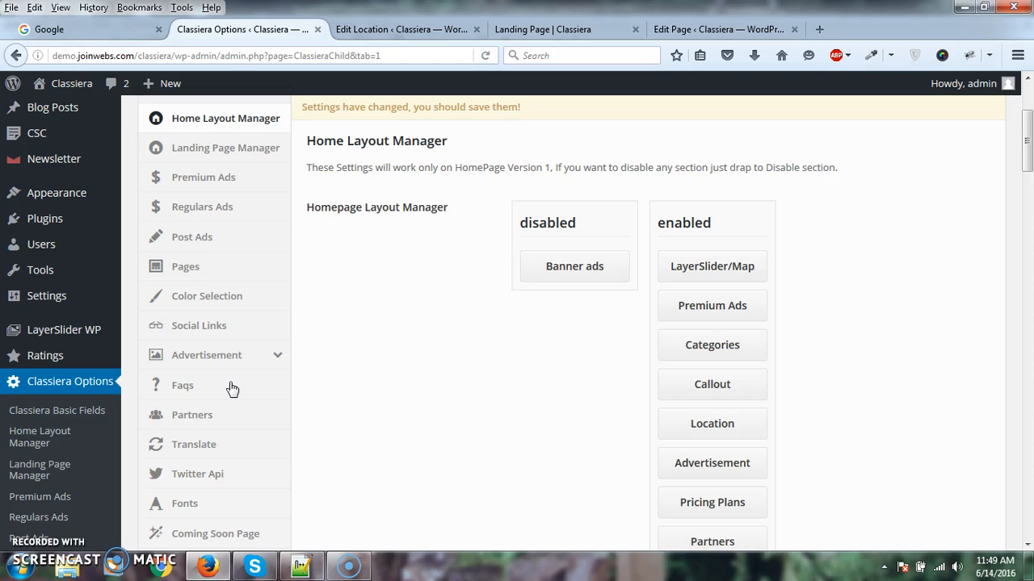
Go to Landing Page Manager in the Classiera Options sidebar to show the disabled and enabled section lists
scroll("down", 3)
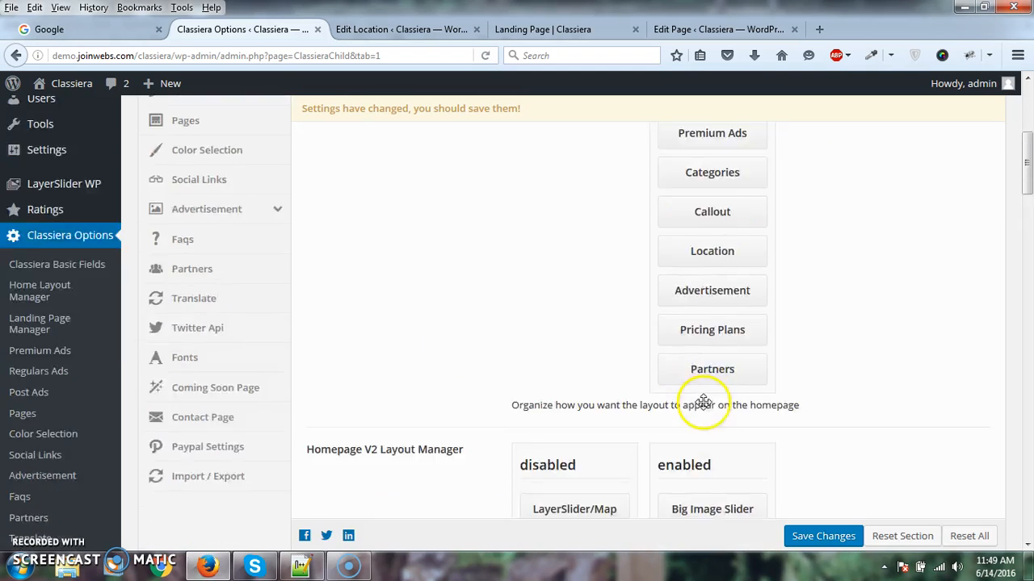
scroll("down", 3)
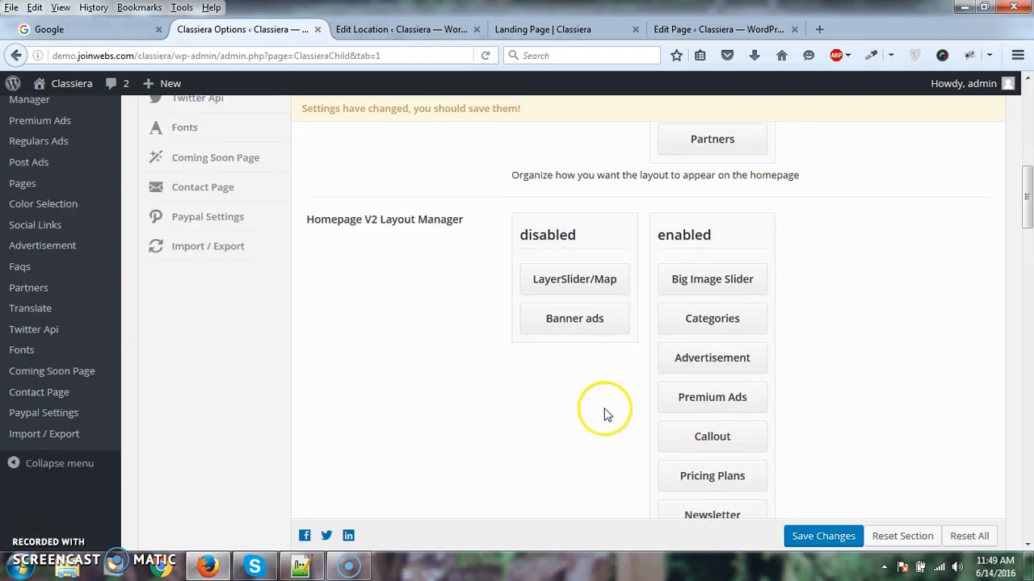
scroll("down", 3)
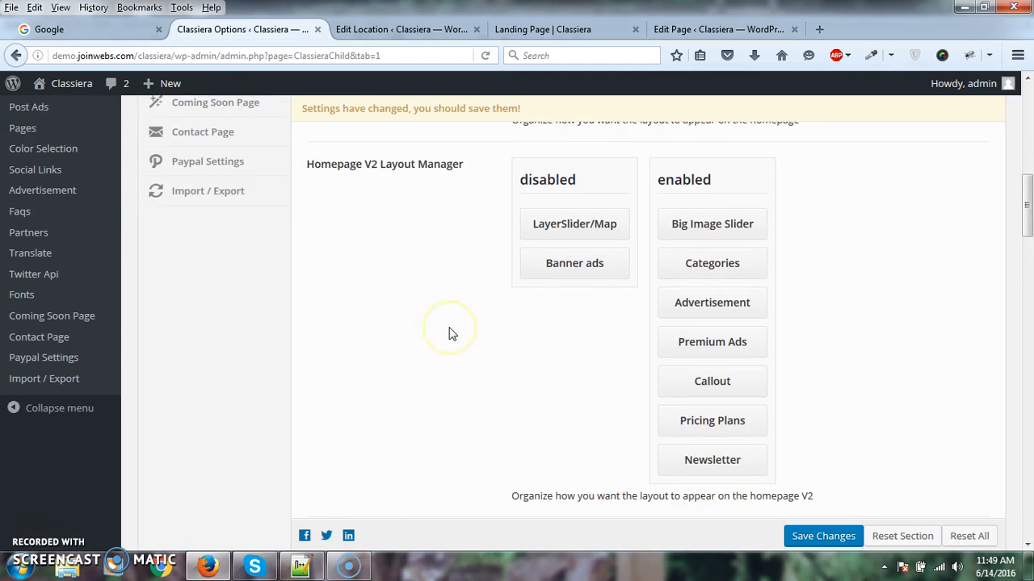
scroll("down", 3)
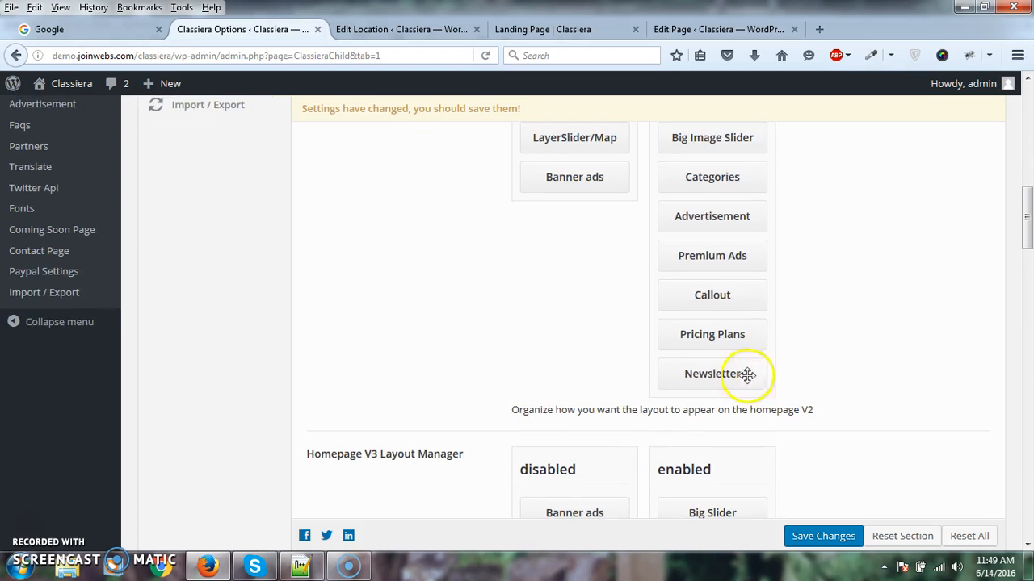
scroll("up", 3)
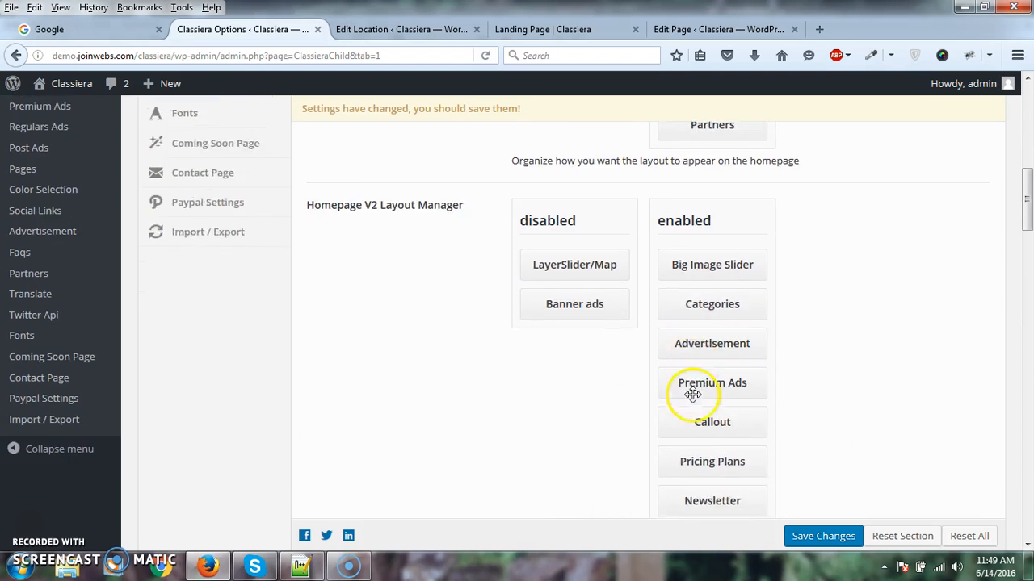
scroll("up", 3)
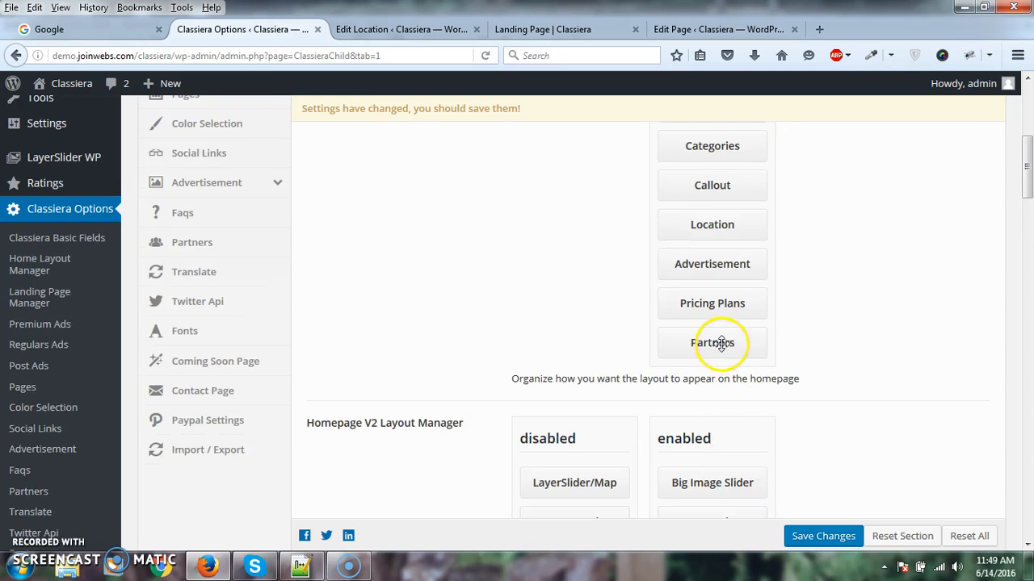
mouse_move(832, 346)
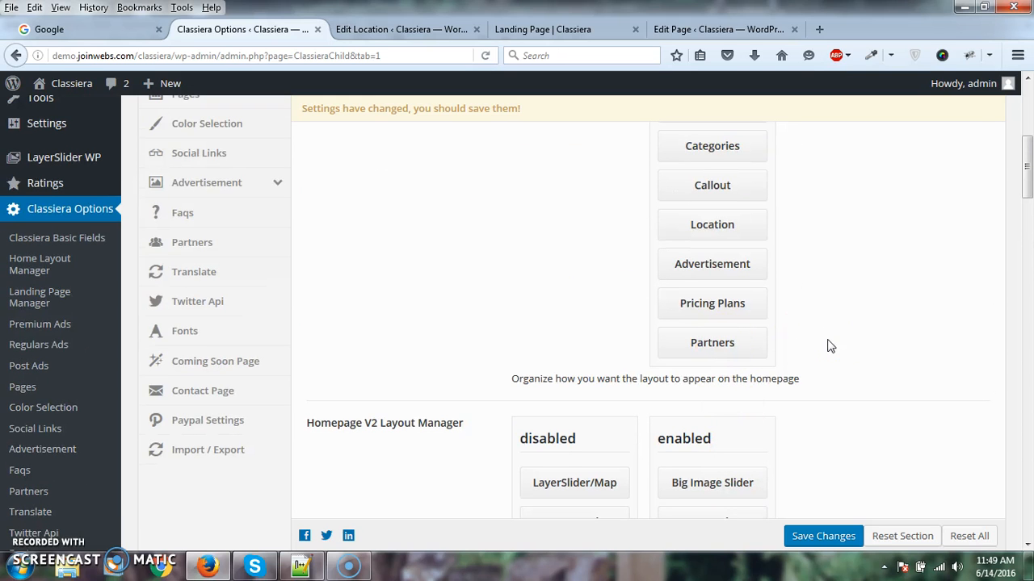
scroll("down", 3)
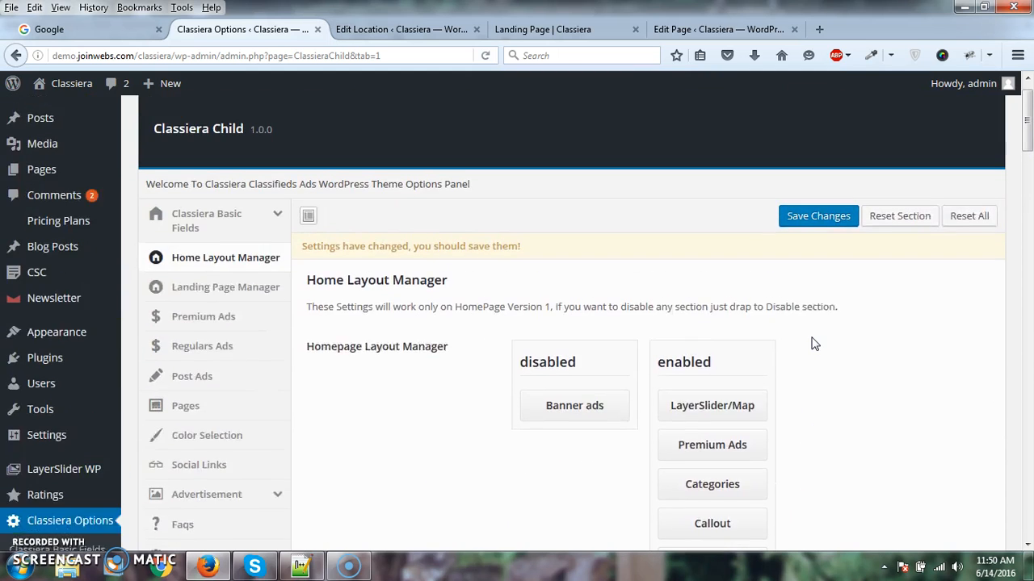
left_click(226, 319)
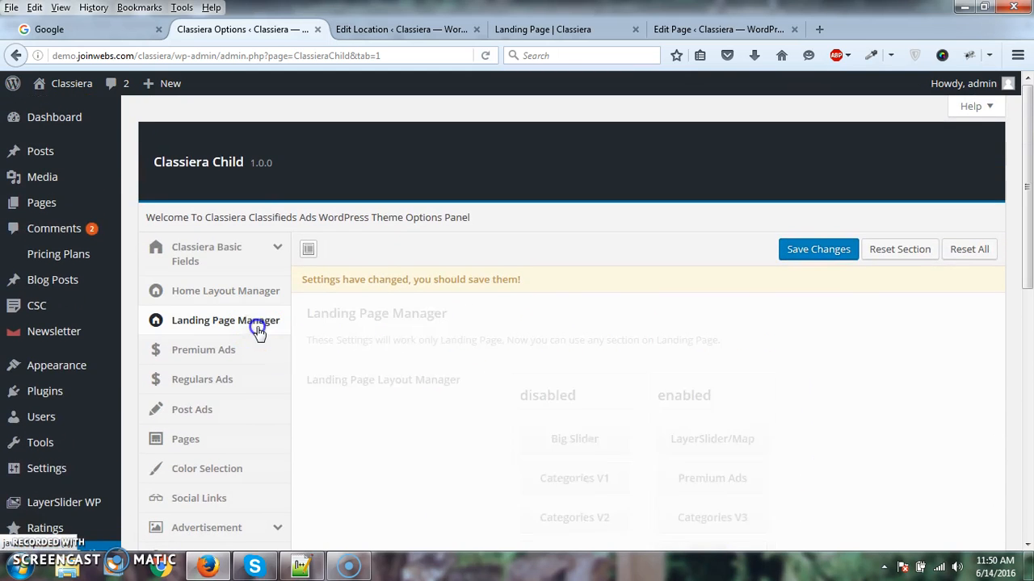
left_click(226, 319)
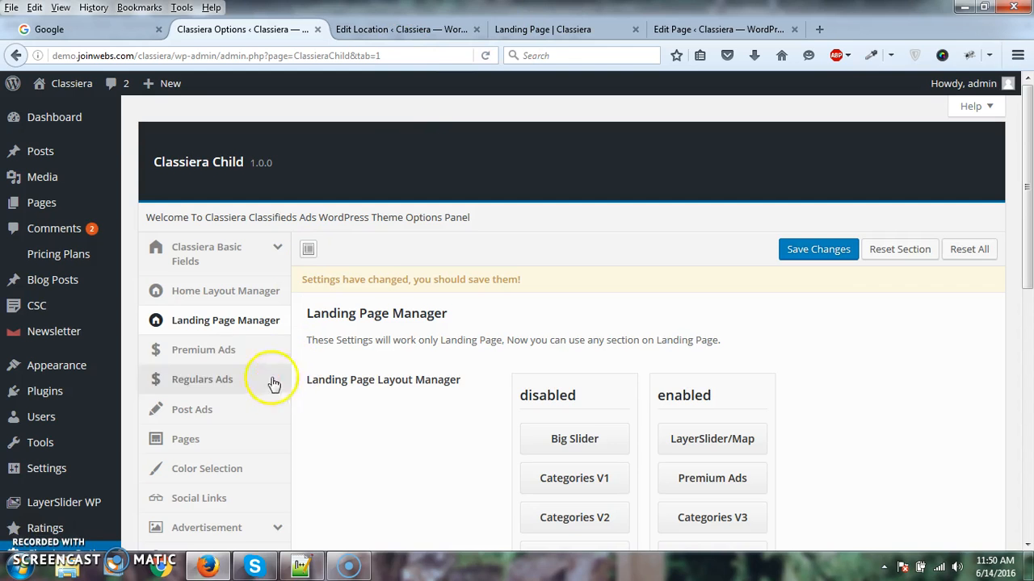
mouse_move(410, 371)
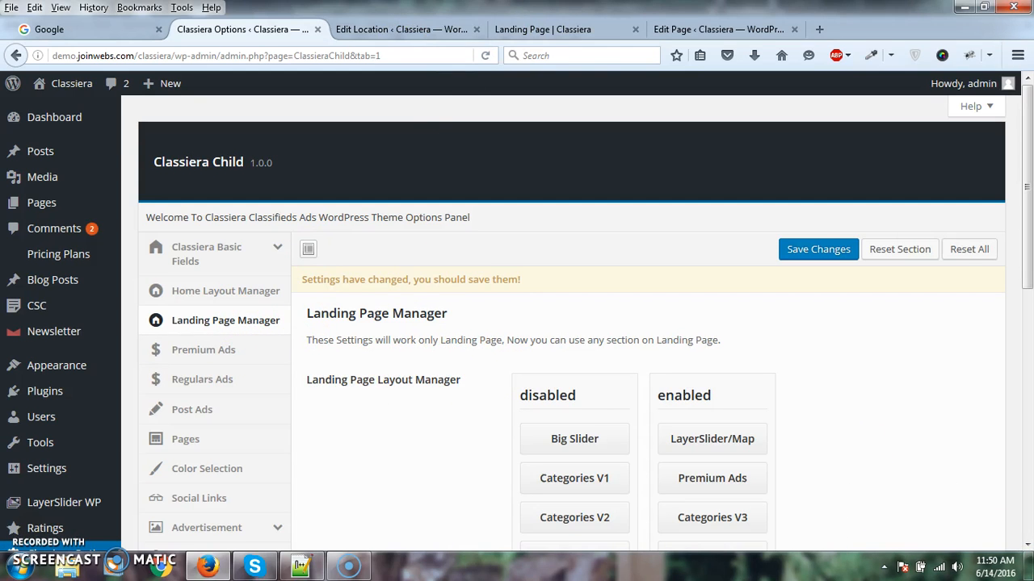
left_click(719, 29)
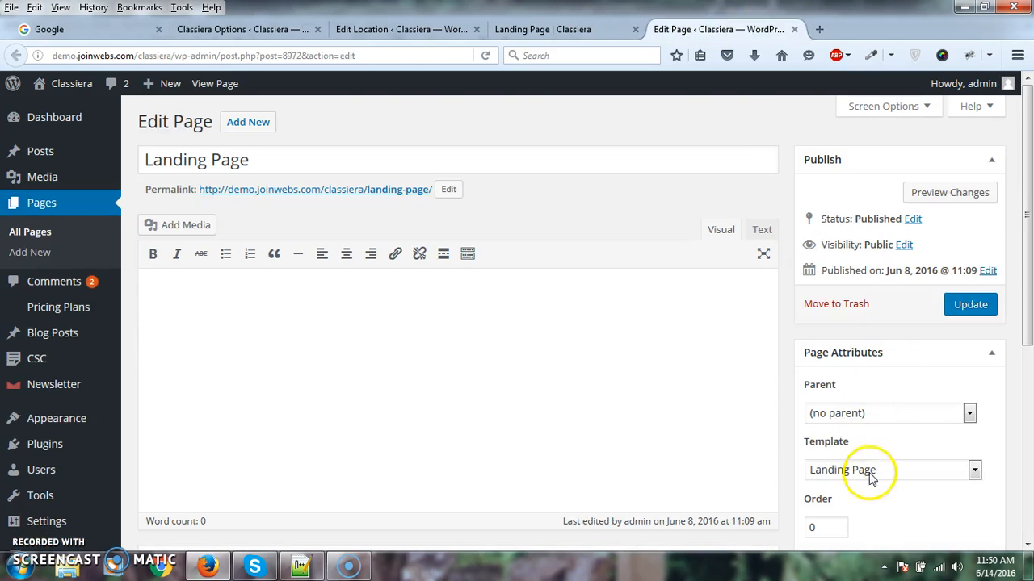
left_click(566, 29)
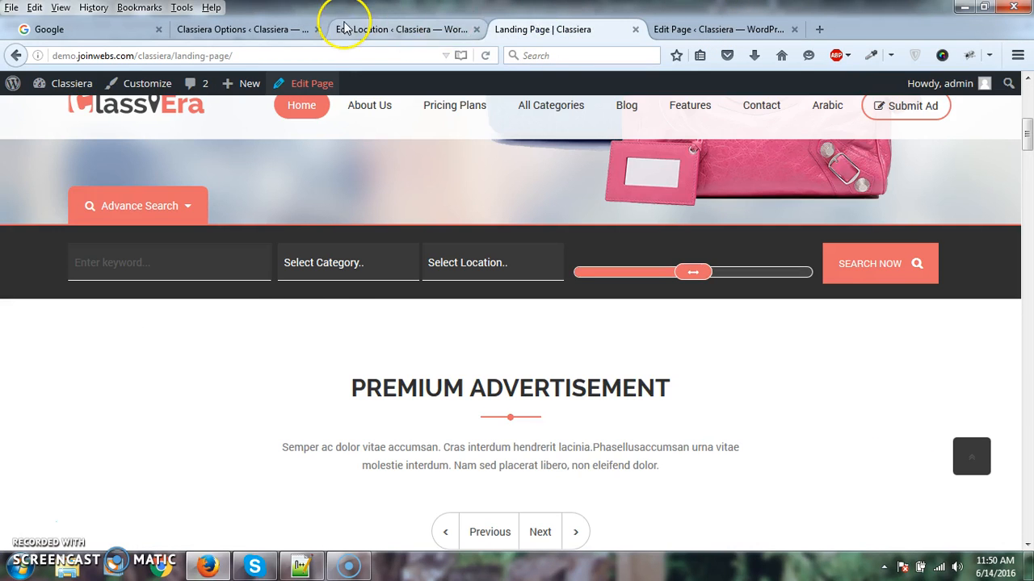
left_click(242, 29)
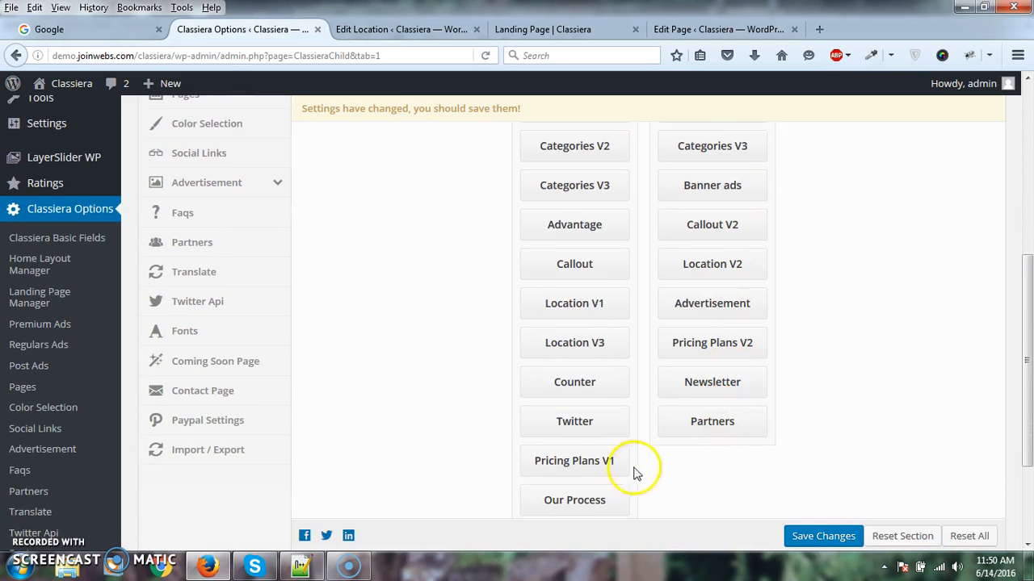
scroll("up", 3)
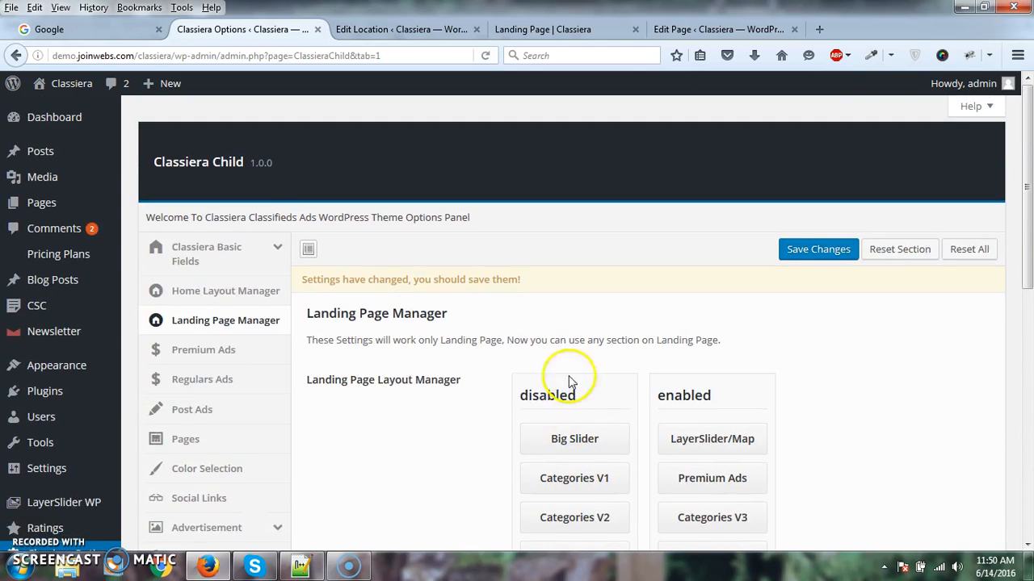
scroll("down", 3)
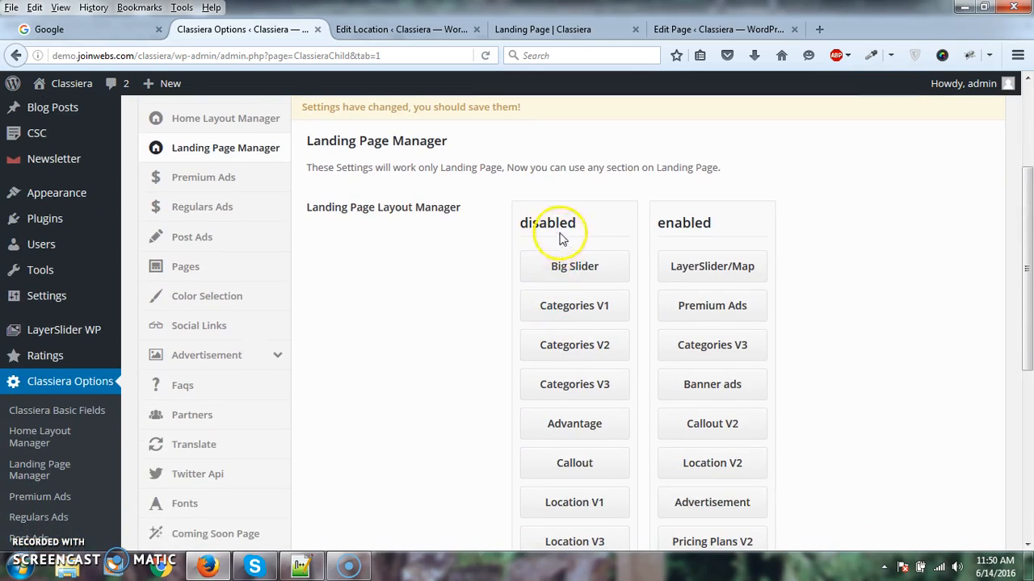
scroll("down", 3)
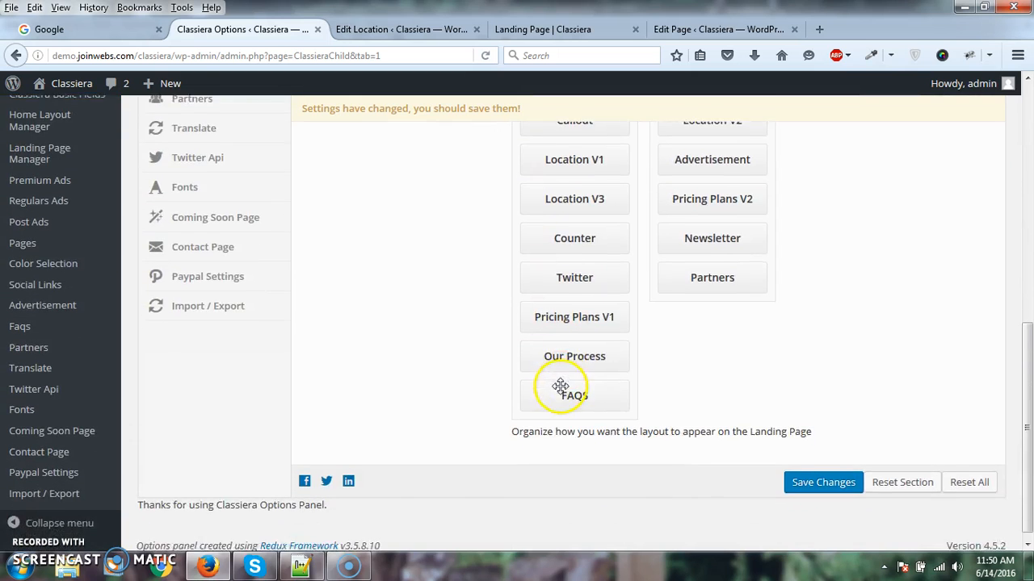
scroll("up", 3)
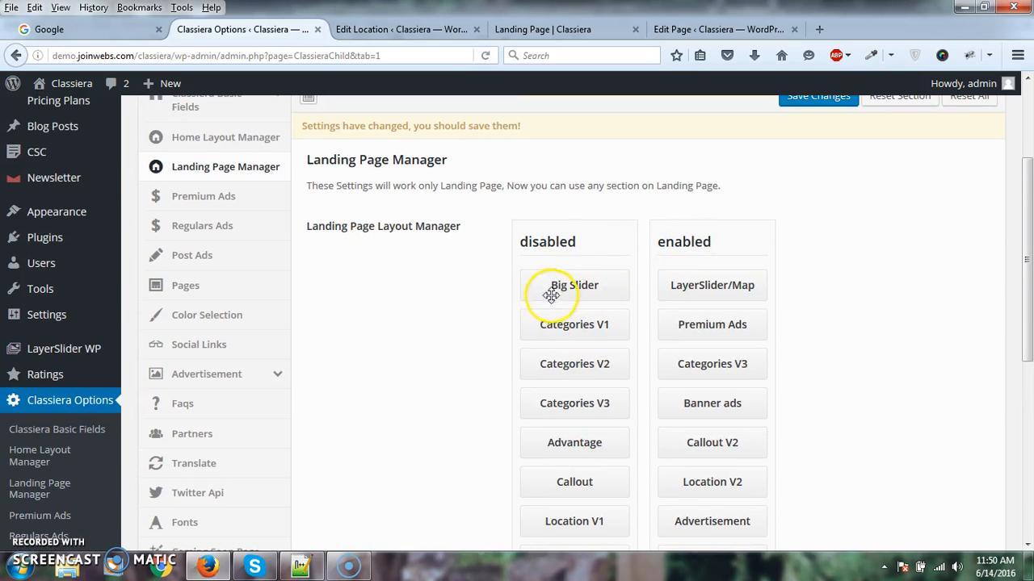
Move Big Slider to the top of enabled sections and LayerSlider/Map to the top of disabled
left_click_drag(575, 284, 710, 278)
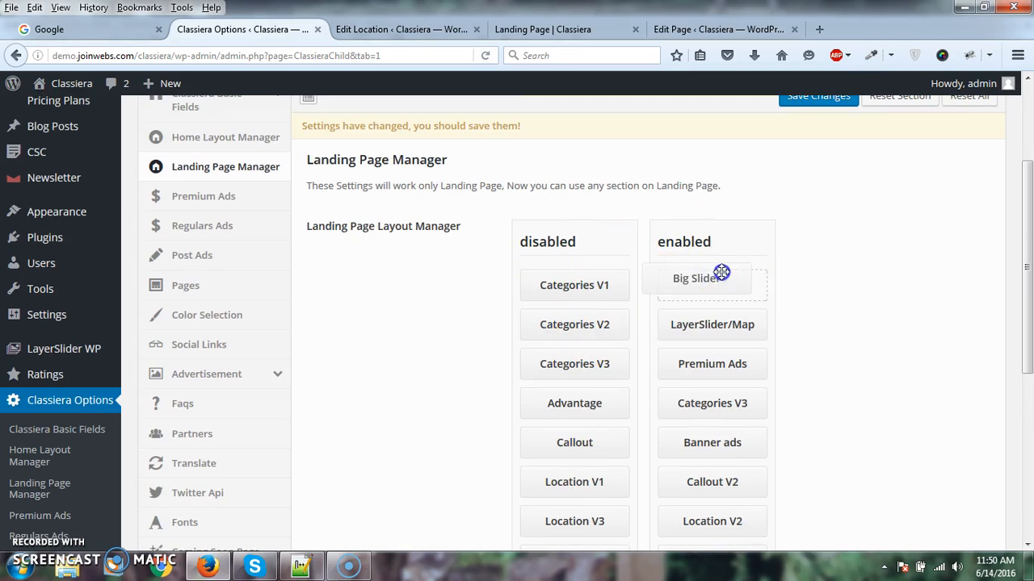
left_click_drag(710, 323, 575, 284)
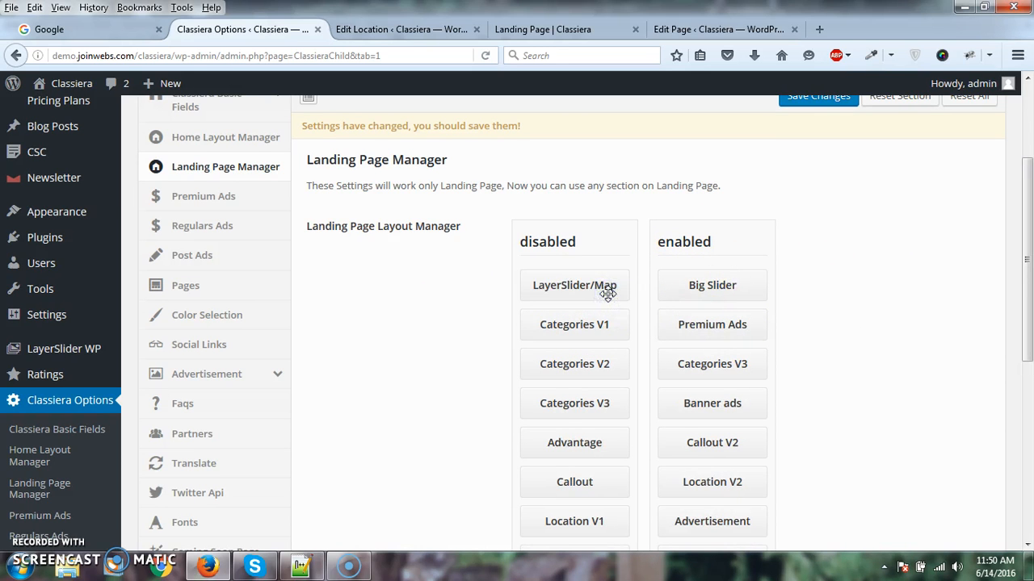
scroll("down", 3)
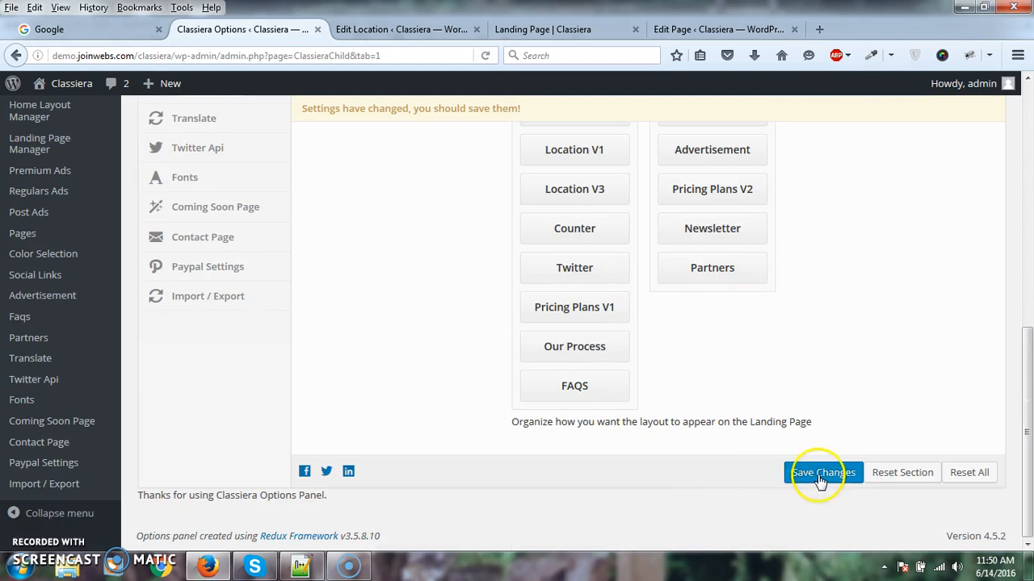
mouse_move(643, 419)
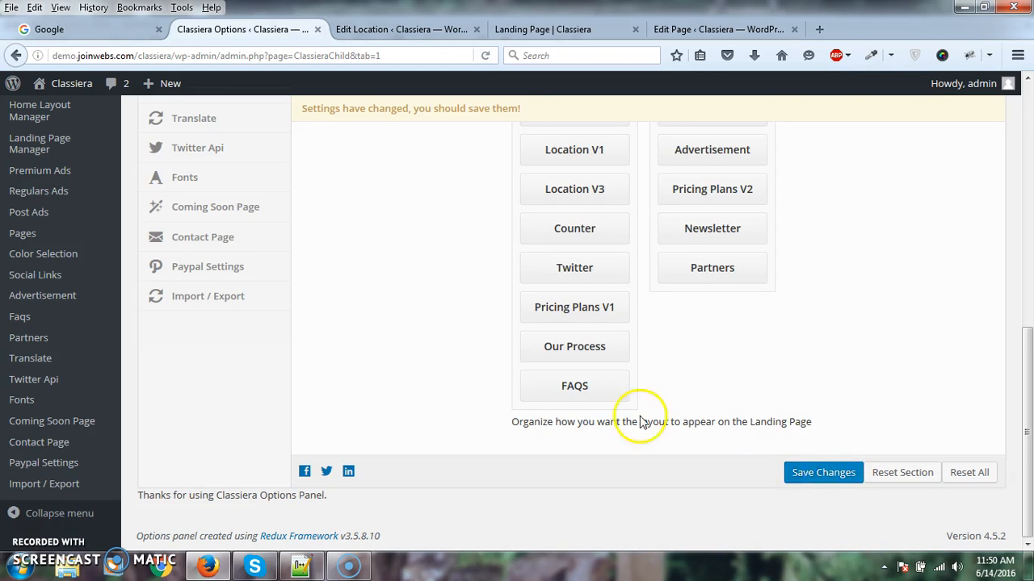
scroll("up", 3)
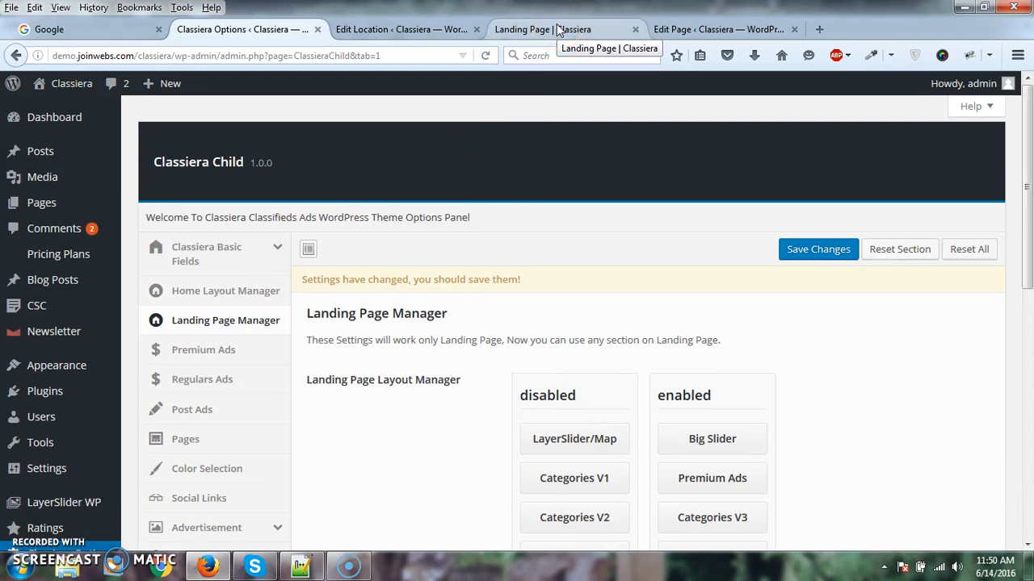
mouse_move(475, 359)
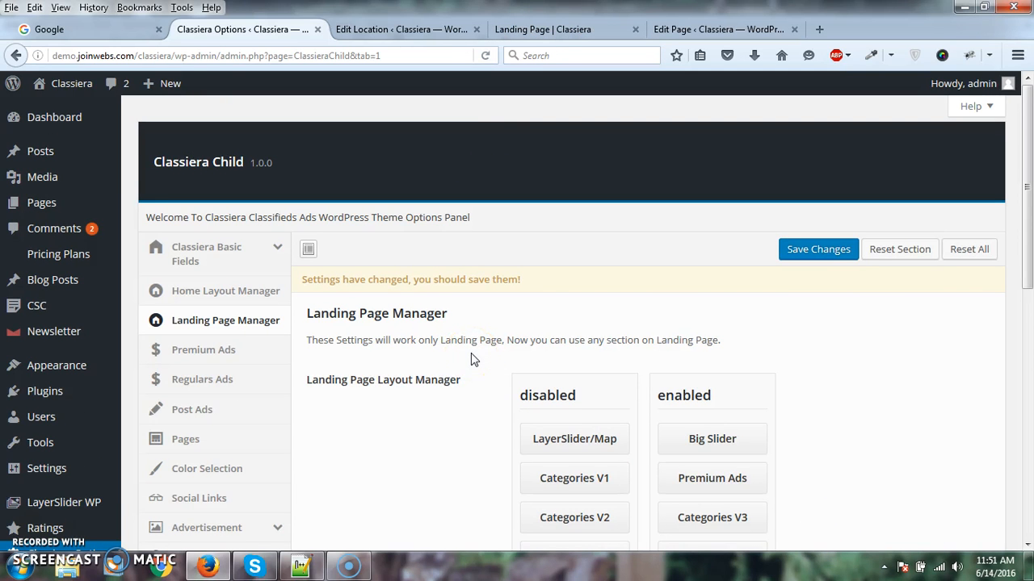
mouse_move(466, 352)
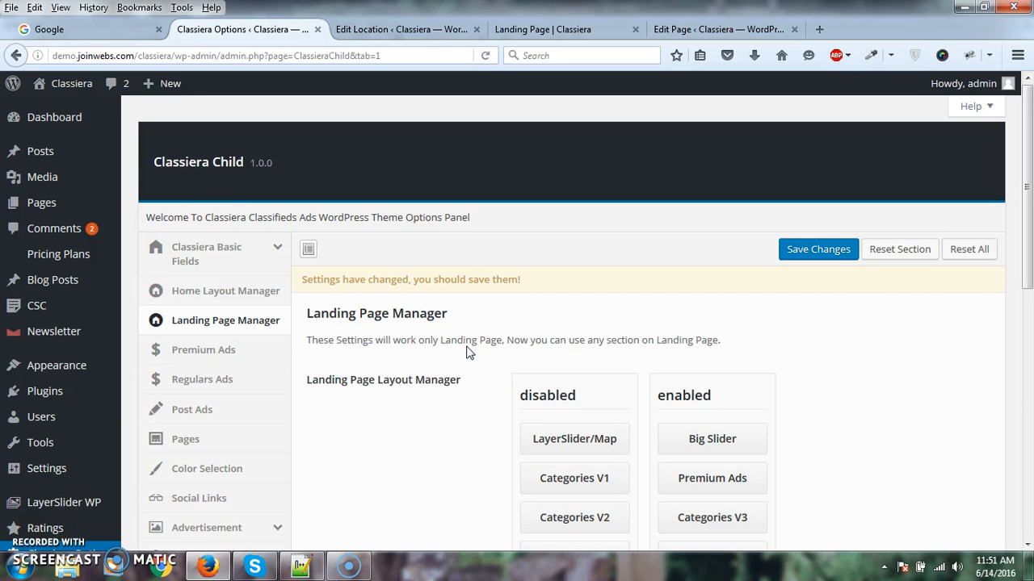
scroll("down", 3)
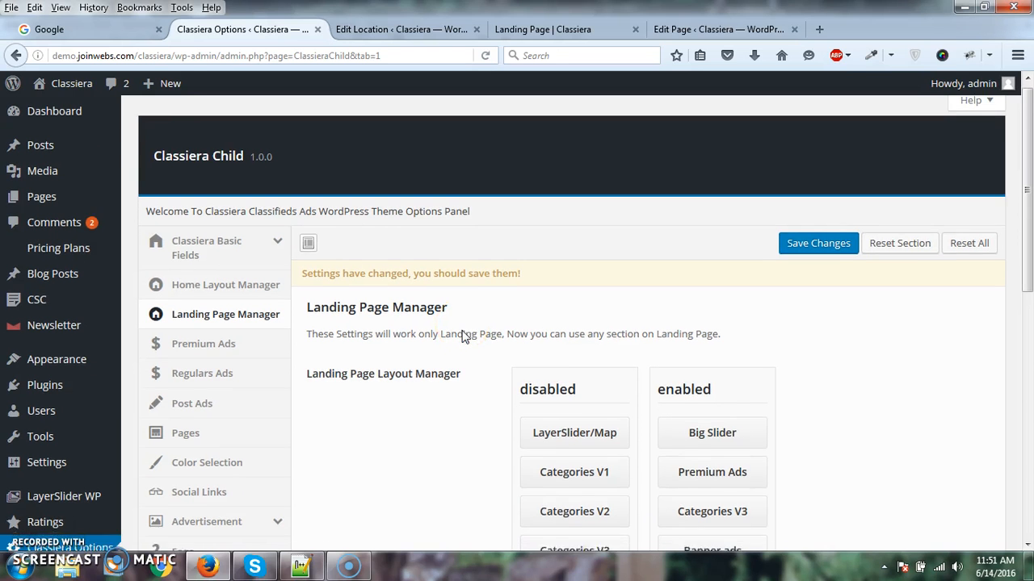
scroll("down", 3)
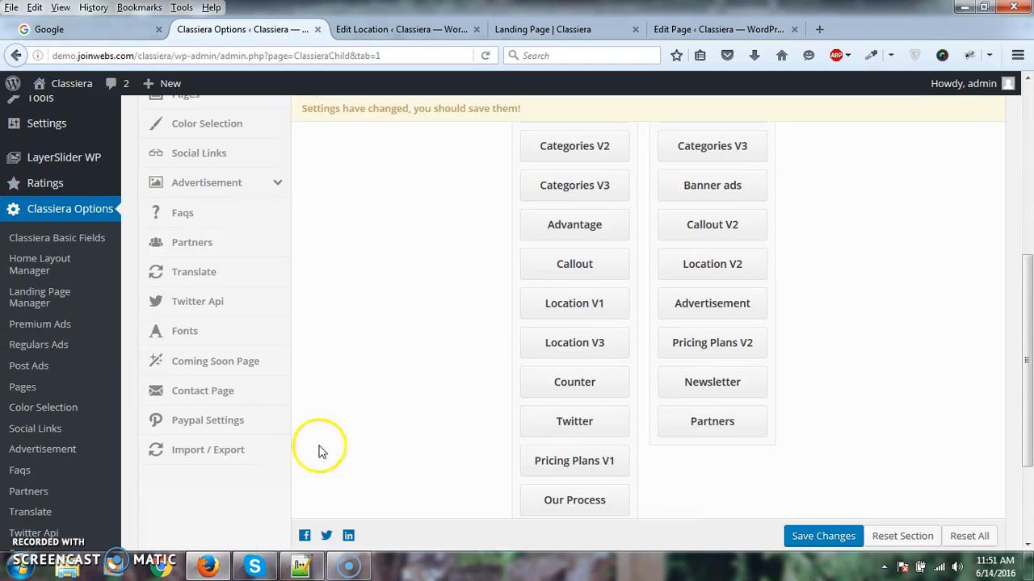